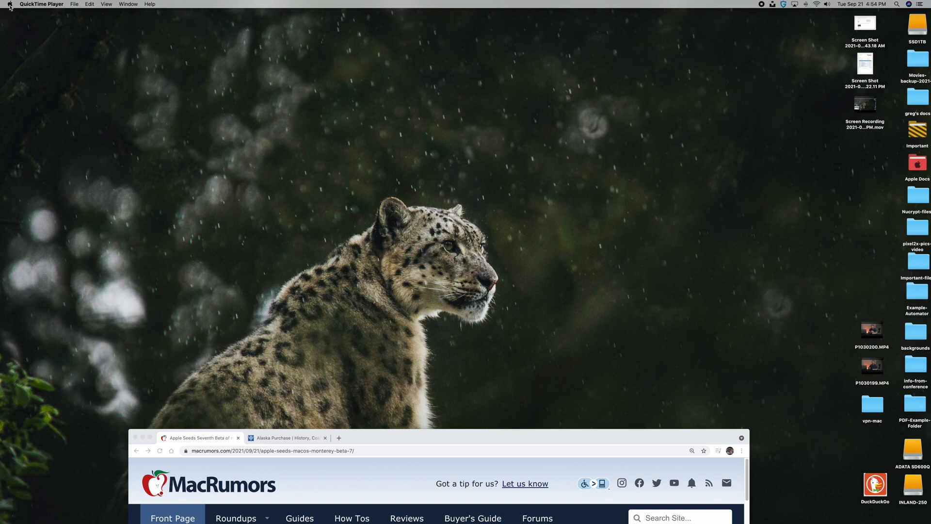
Launch System Preferences from the Apple menu to show all preference categories.
{"action": "left_click", "coordinate": [8, 4]}
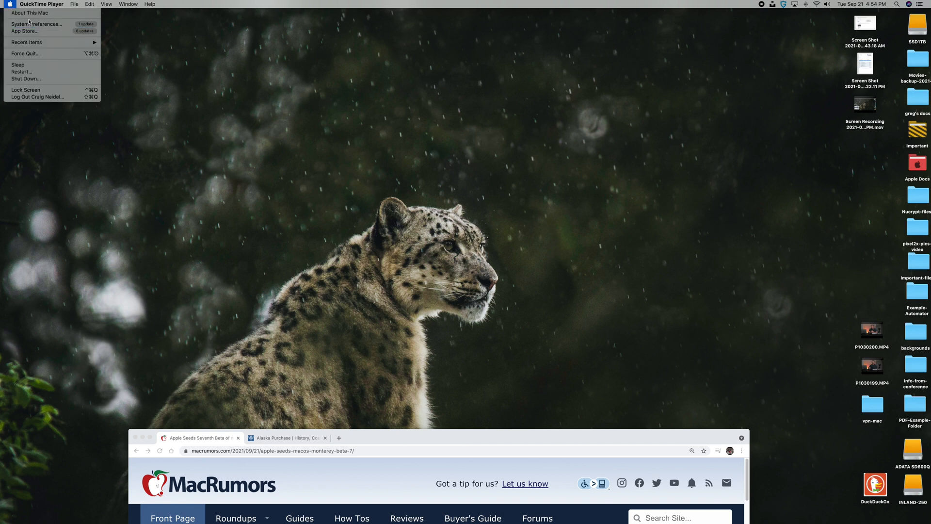
{"action": "left_click", "coordinate": [37, 23]}
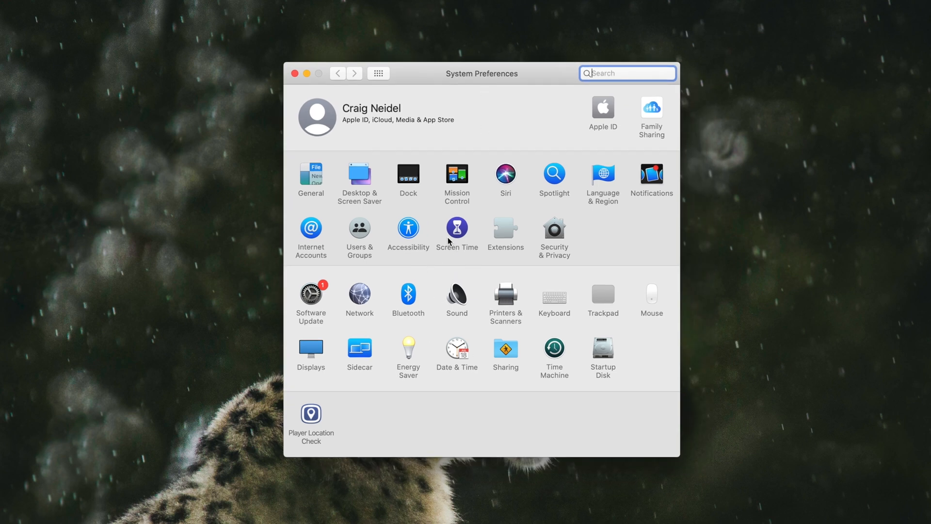
{"action": "mouse_move", "coordinate": [408, 227]}
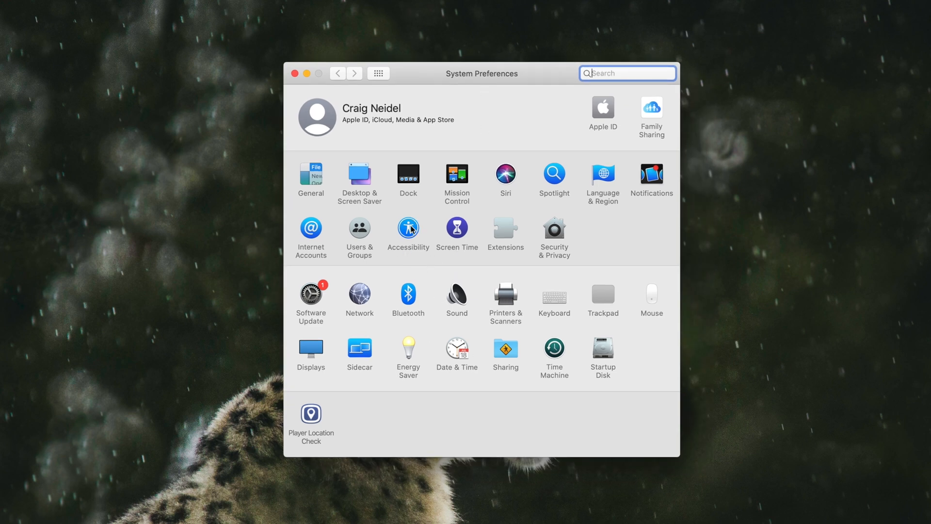
Go to Accessibility and show its Speech settings with system voice and speaking rate.
{"action": "left_click", "coordinate": [409, 229]}
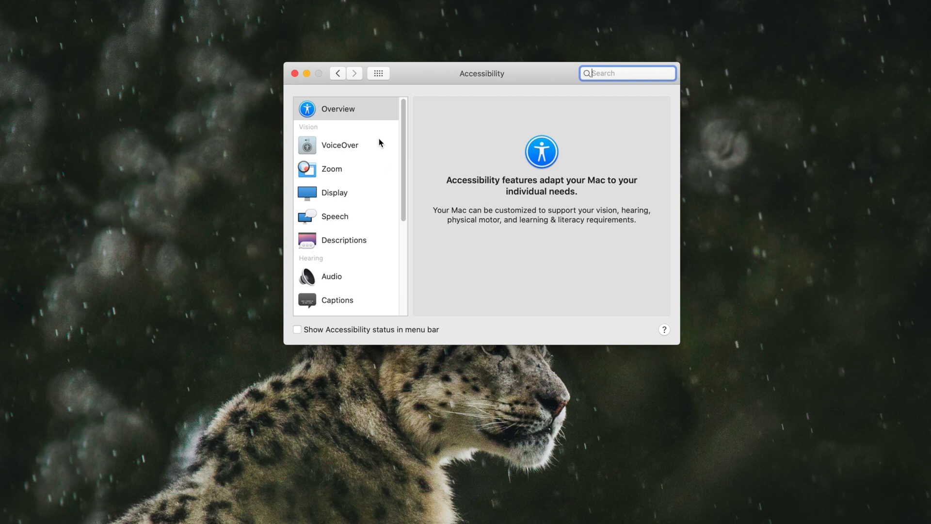
{"action": "mouse_move", "coordinate": [334, 249]}
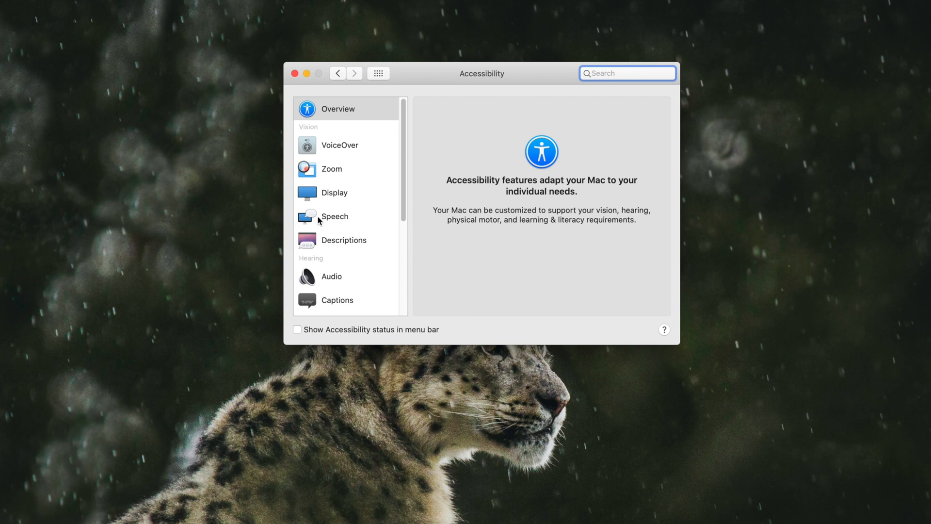
{"action": "left_click", "coordinate": [333, 215]}
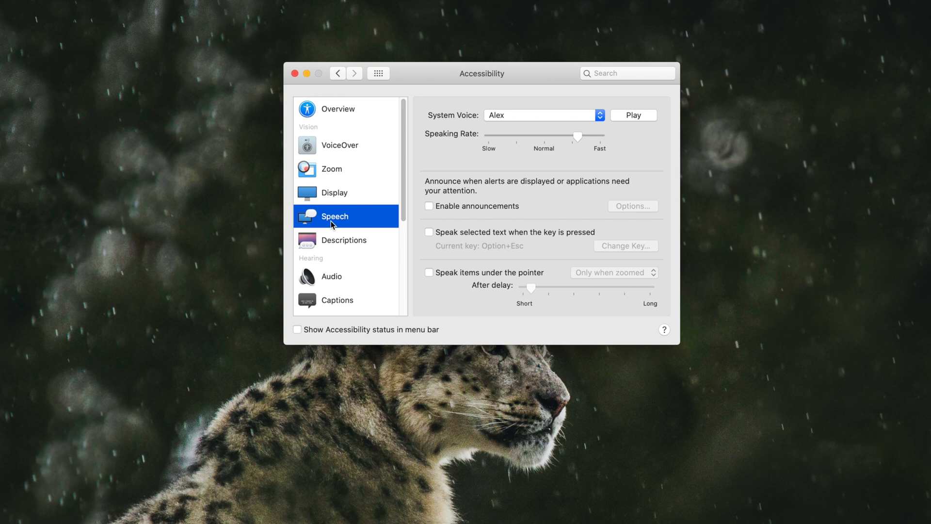
{"action": "mouse_move", "coordinate": [349, 224]}
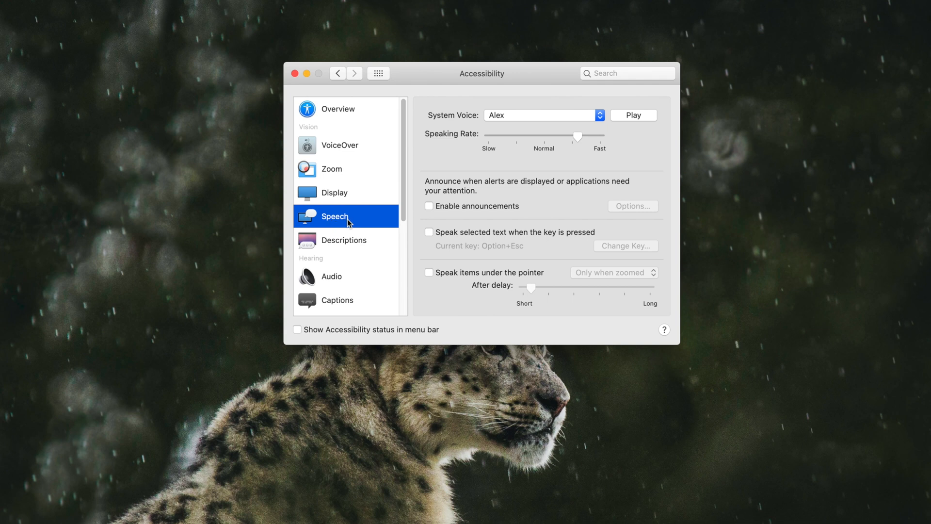
{"action": "mouse_move", "coordinate": [524, 237]}
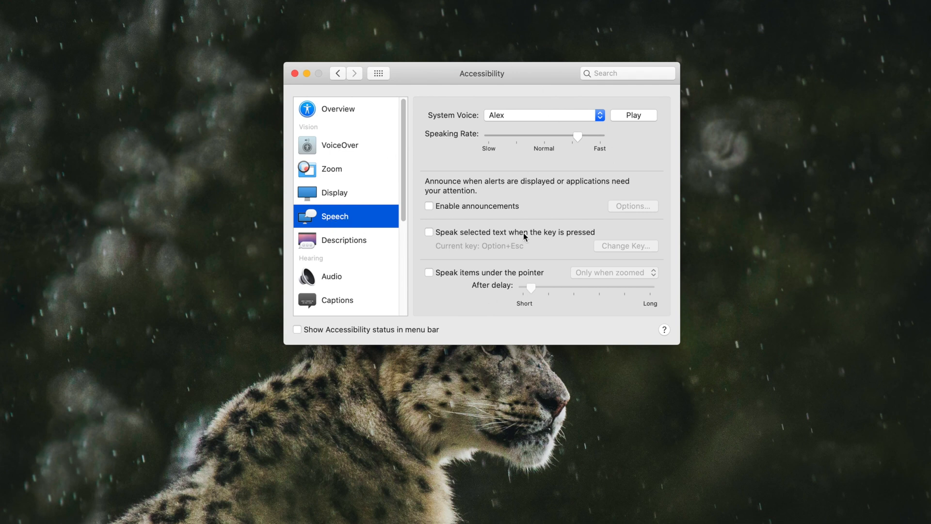
{"action": "mouse_move", "coordinate": [451, 242]}
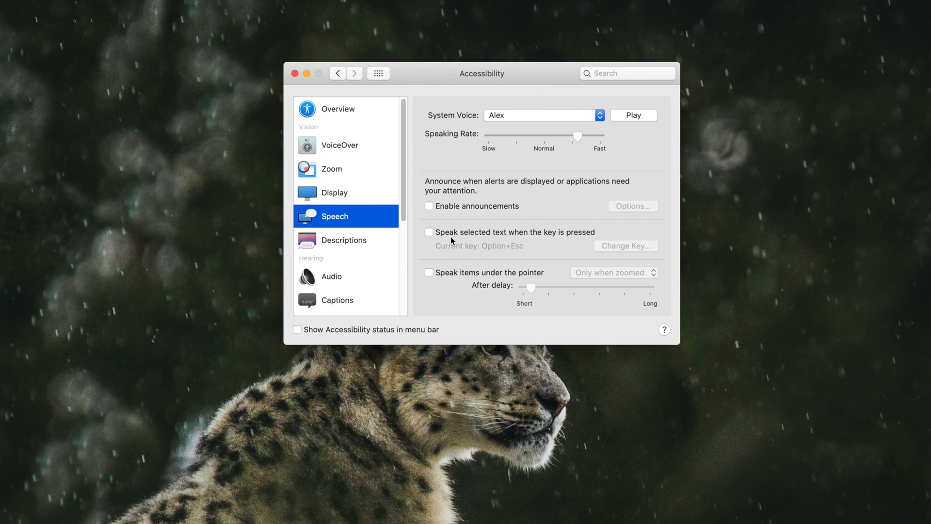
{"action": "mouse_move", "coordinate": [548, 239]}
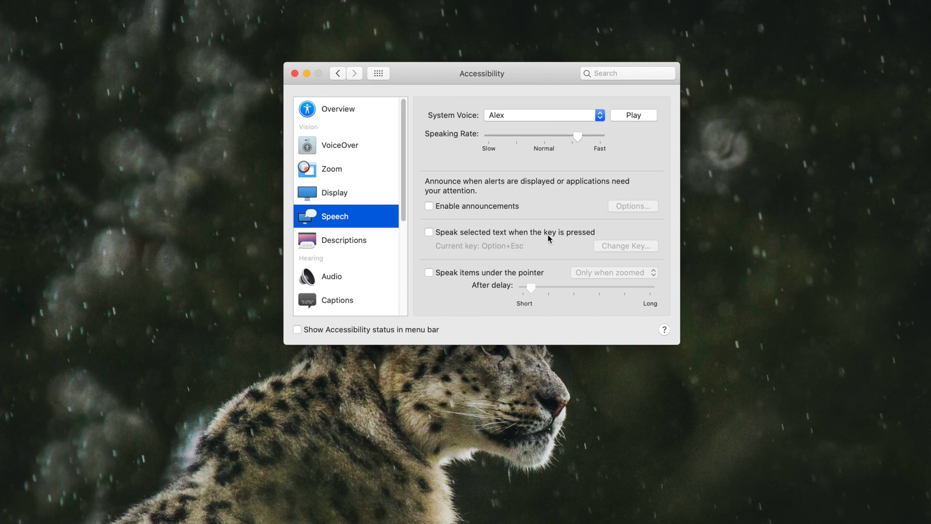
{"action": "mouse_move", "coordinate": [456, 240]}
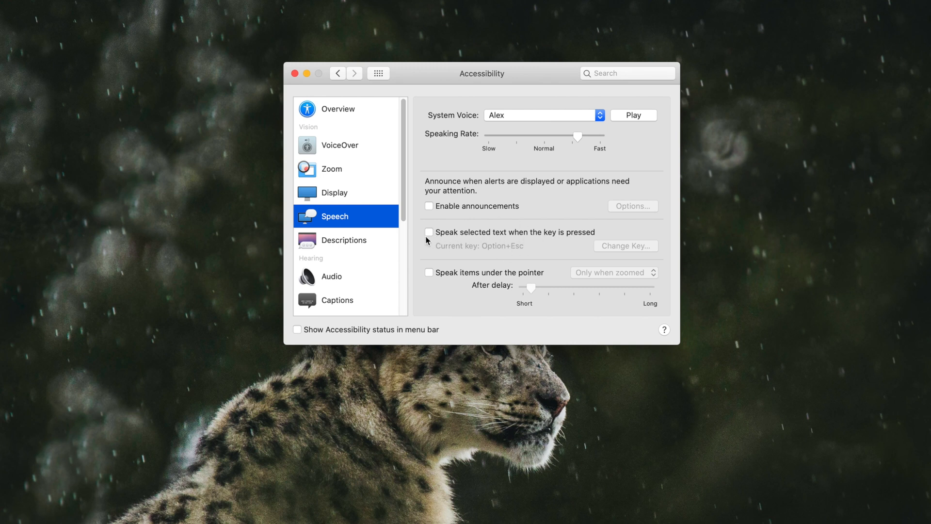
Enable 'Speak selected text when the key is pressed' (Option+Esc).
{"action": "left_click", "coordinate": [428, 232]}
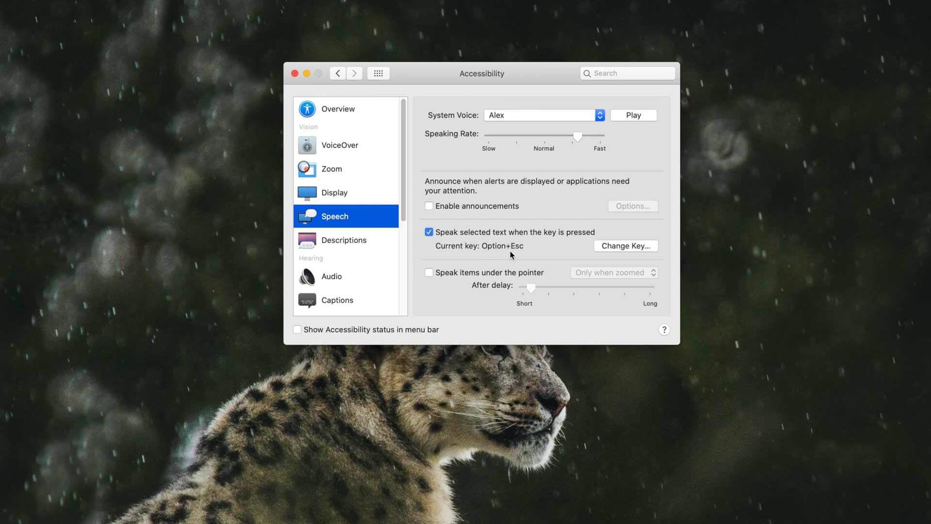
{"action": "mouse_move", "coordinate": [523, 263]}
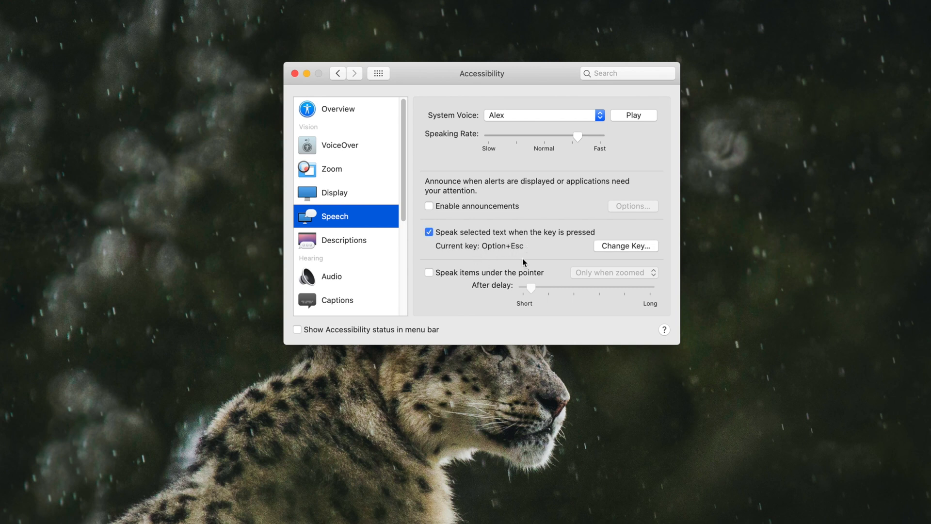
{"action": "mouse_move", "coordinate": [631, 253]}
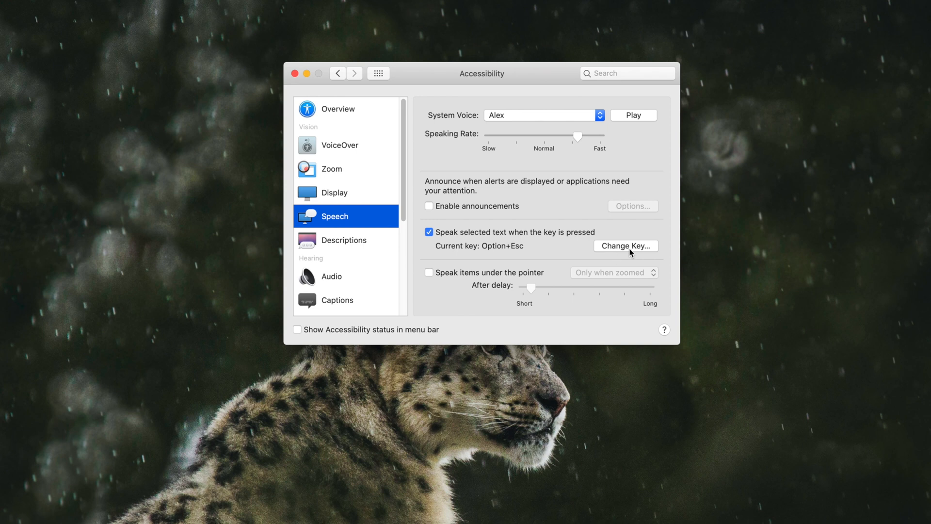
{"action": "mouse_move", "coordinate": [597, 249]}
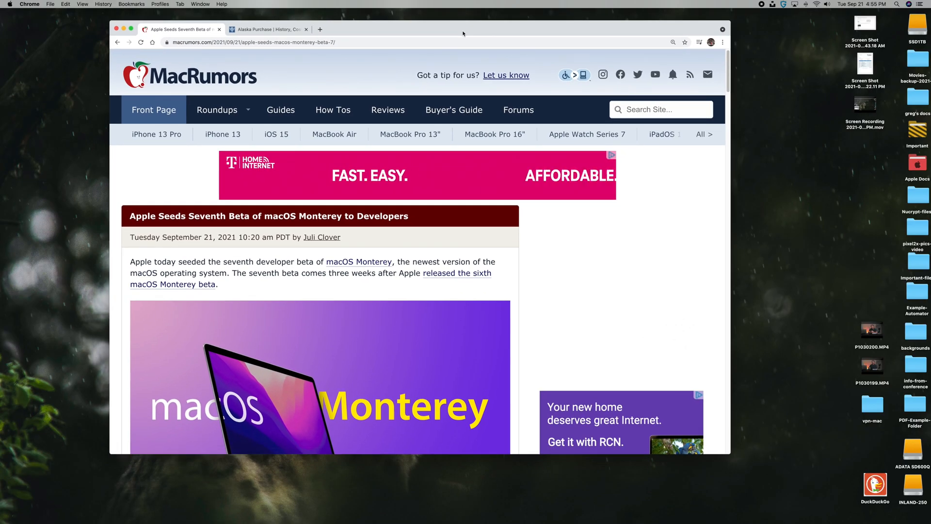
Select MacRumors Monterey paragraphs, then switch to the Alaska Purchase article tab.
{"action": "scroll", "scroll_direction": "down", "scroll_amount": 3}
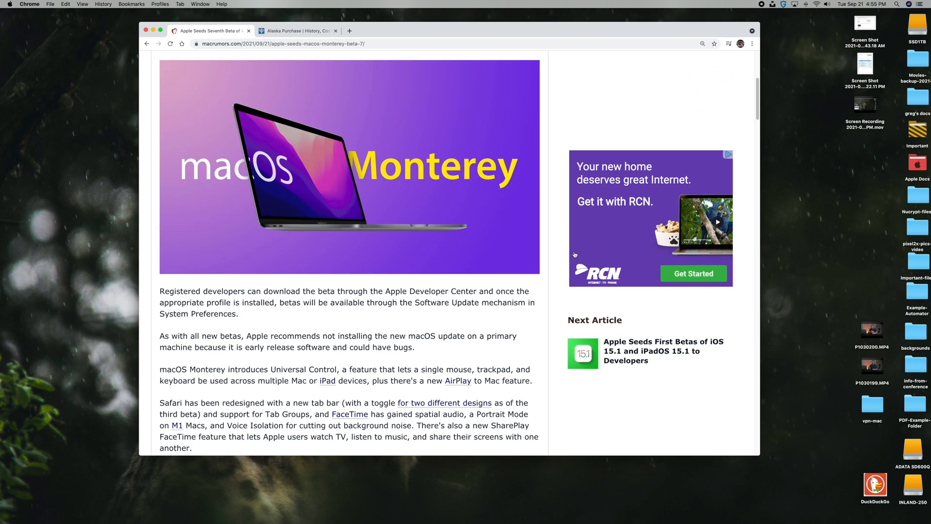
{"action": "scroll", "scroll_direction": "down", "scroll_amount": 3}
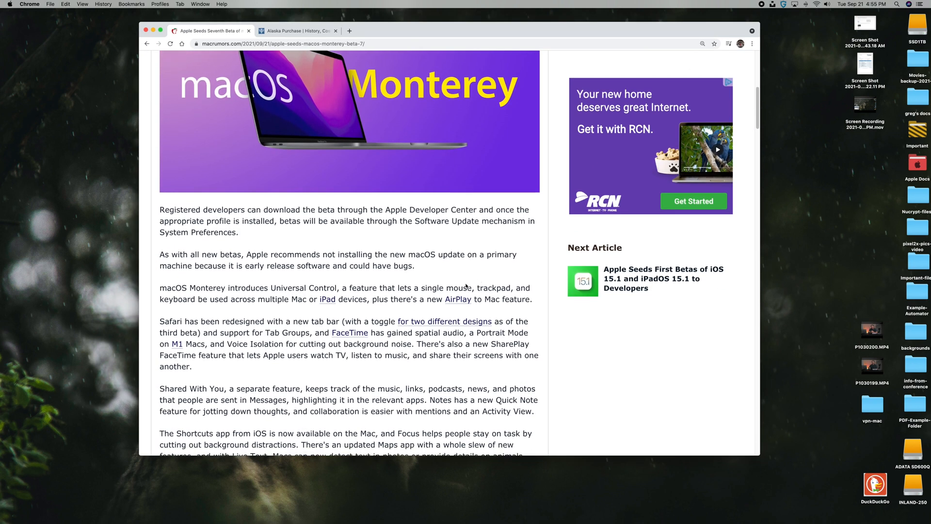
{"action": "scroll", "scroll_direction": "up", "scroll_amount": 3}
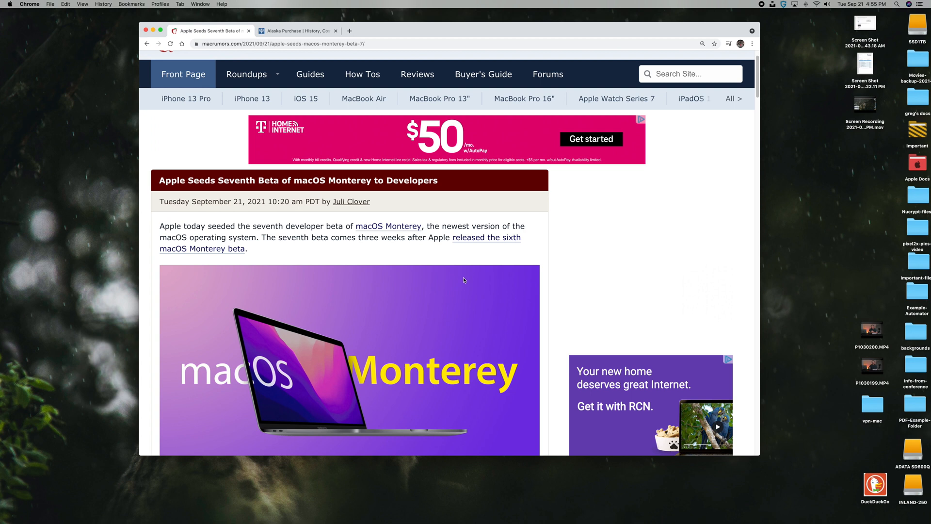
{"action": "scroll", "scroll_direction": "down", "scroll_amount": 3}
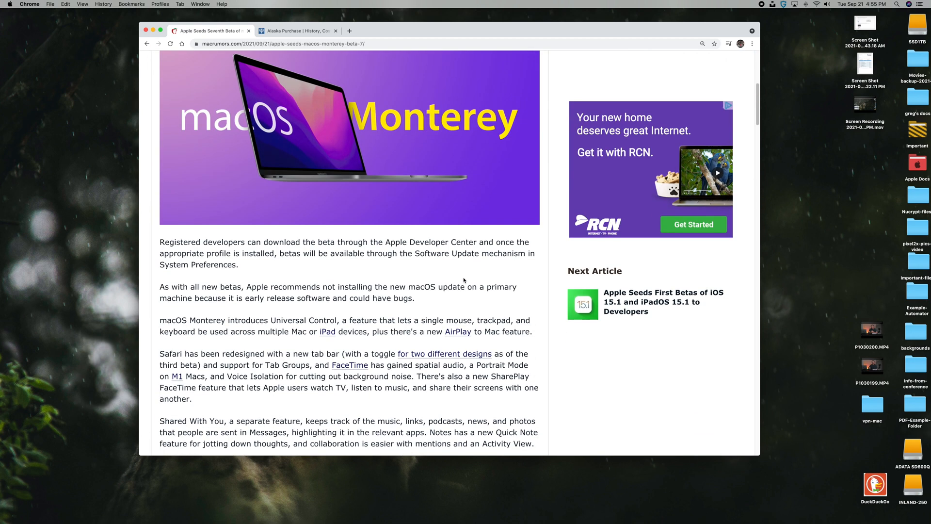
{"action": "scroll", "scroll_direction": "down", "scroll_amount": 3}
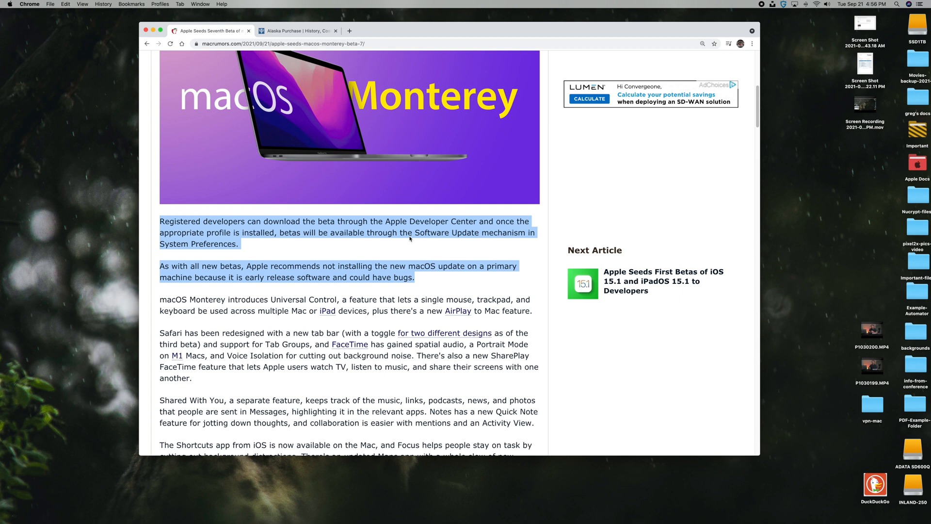
{"action": "mouse_move", "coordinate": [507, 235]}
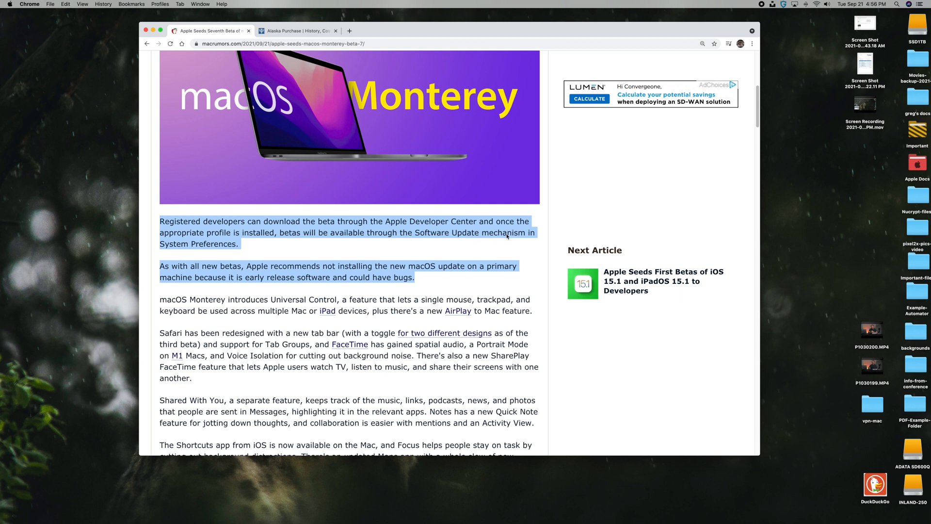
{"action": "mouse_move", "coordinate": [511, 243]}
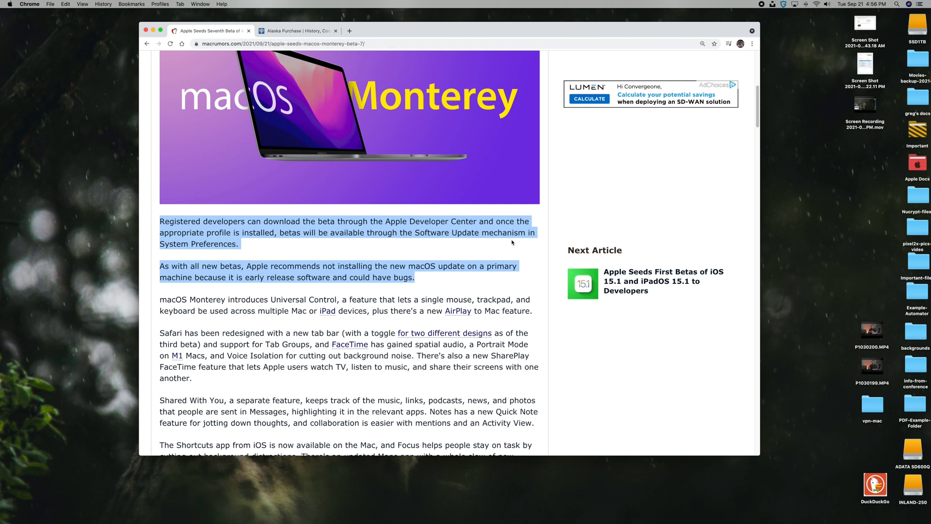
{"action": "left_click", "coordinate": [297, 30]}
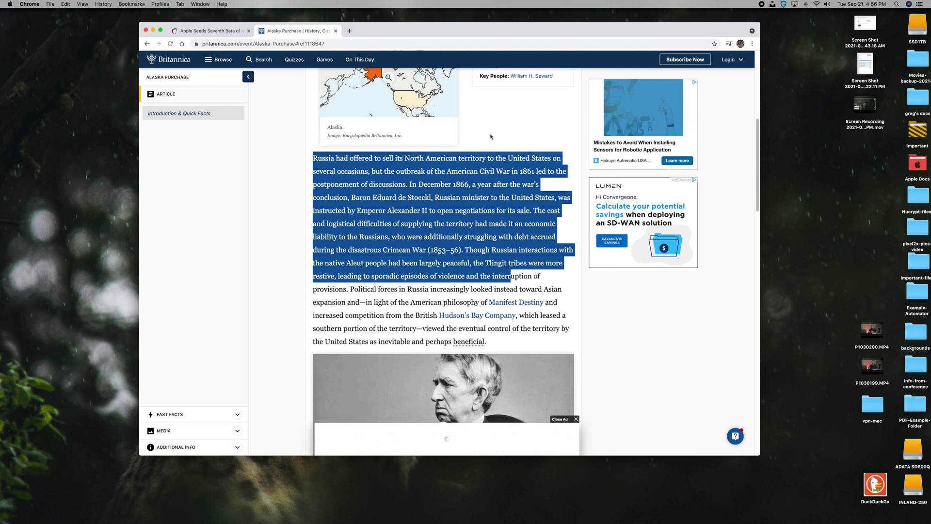
Highlight the opening sentence of the Britannica Alaska Purchase article for reading aloud.
{"action": "scroll", "scroll_direction": "up", "scroll_amount": 3}
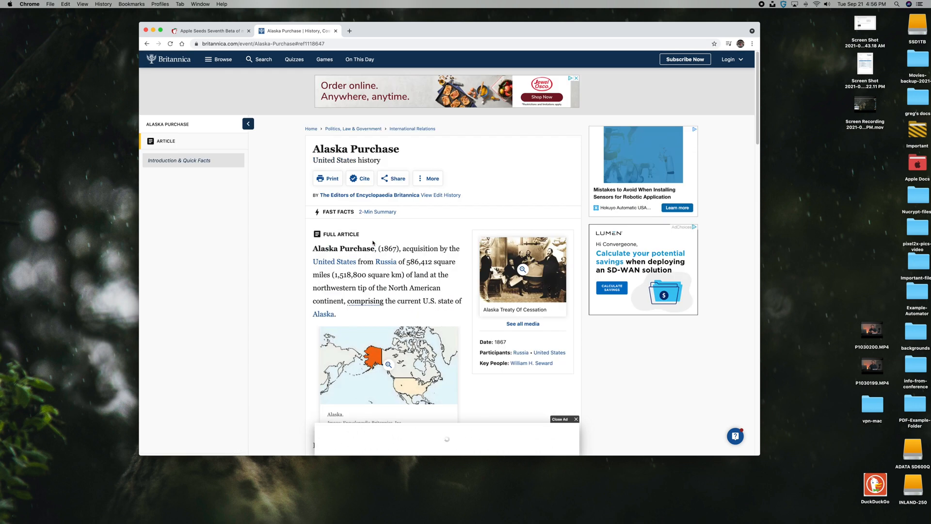
{"action": "scroll", "scroll_direction": "down", "scroll_amount": 3}
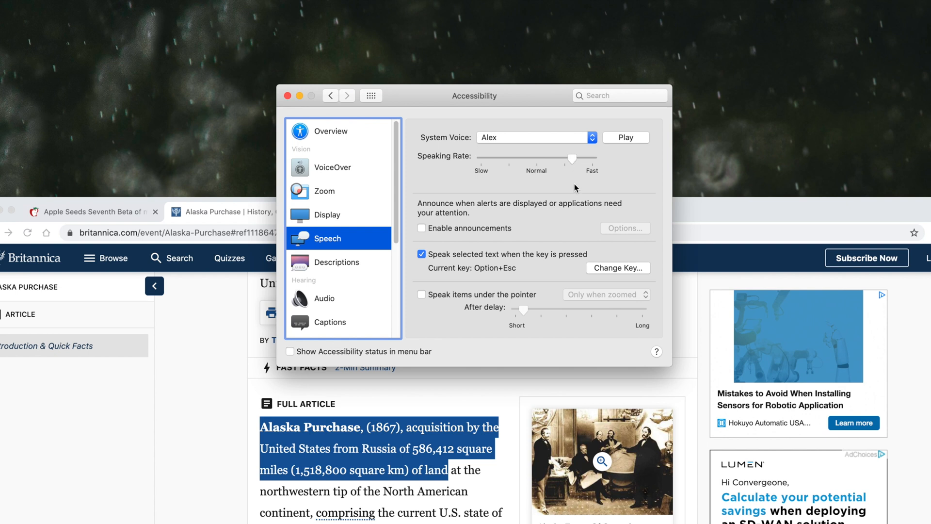
{"action": "mouse_move", "coordinate": [334, 244]}
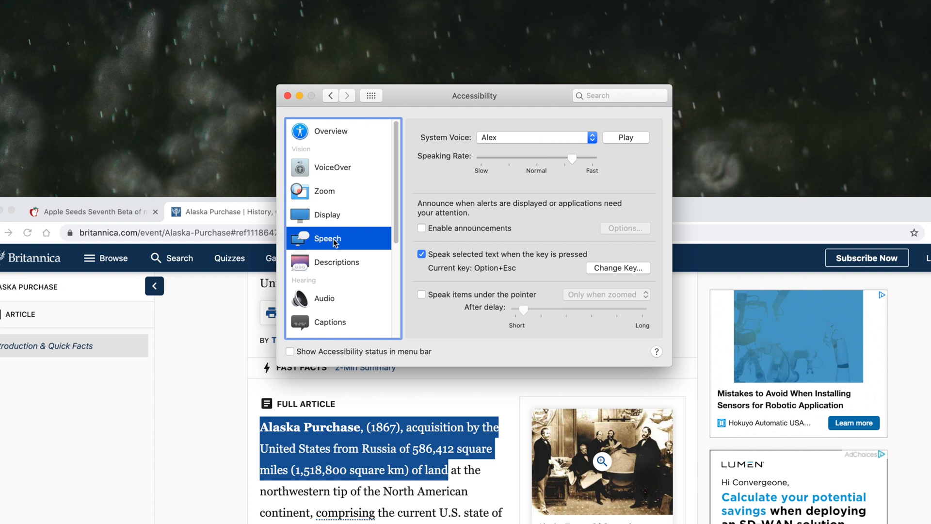
{"action": "mouse_move", "coordinate": [506, 190]}
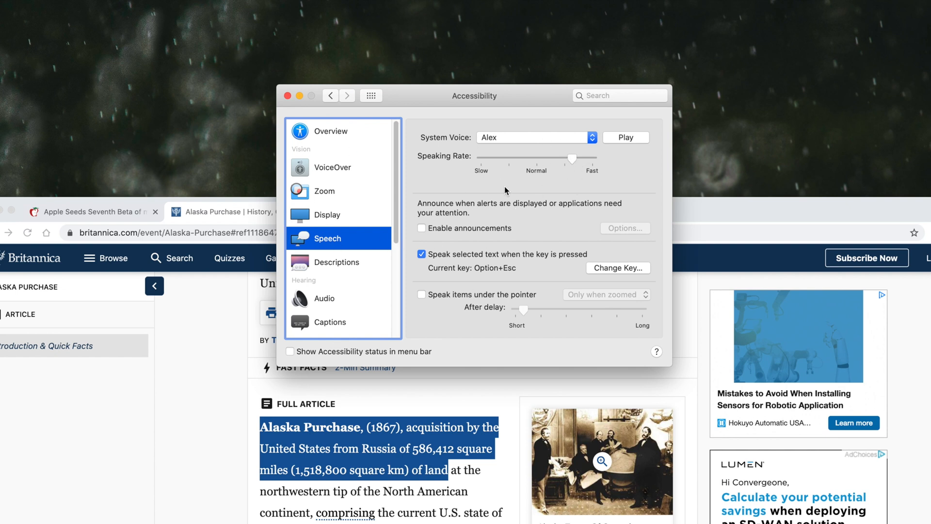
{"action": "mouse_move", "coordinate": [575, 160]}
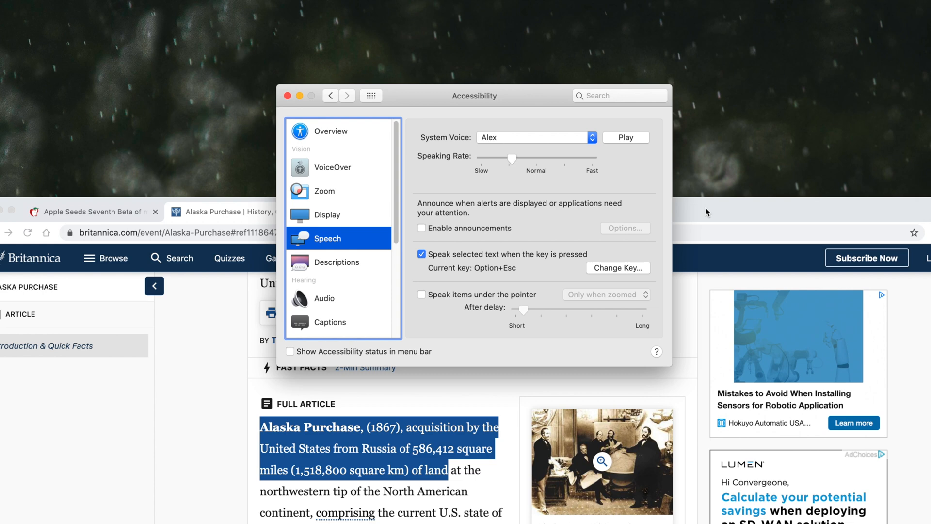
Bring the Chrome Alaska Purchase article back to the front and scroll through it.
{"action": "left_click", "coordinate": [287, 96]}
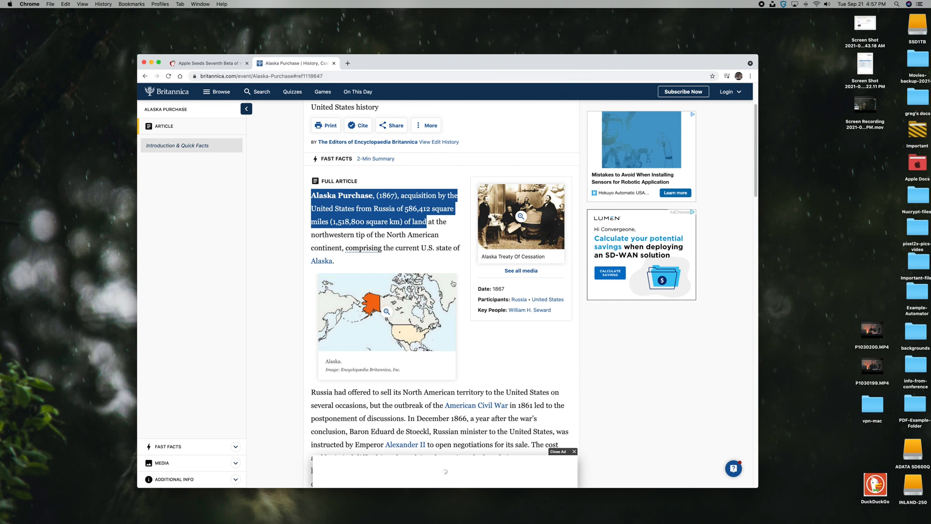
{"action": "scroll", "scroll_direction": "down", "scroll_amount": 3}
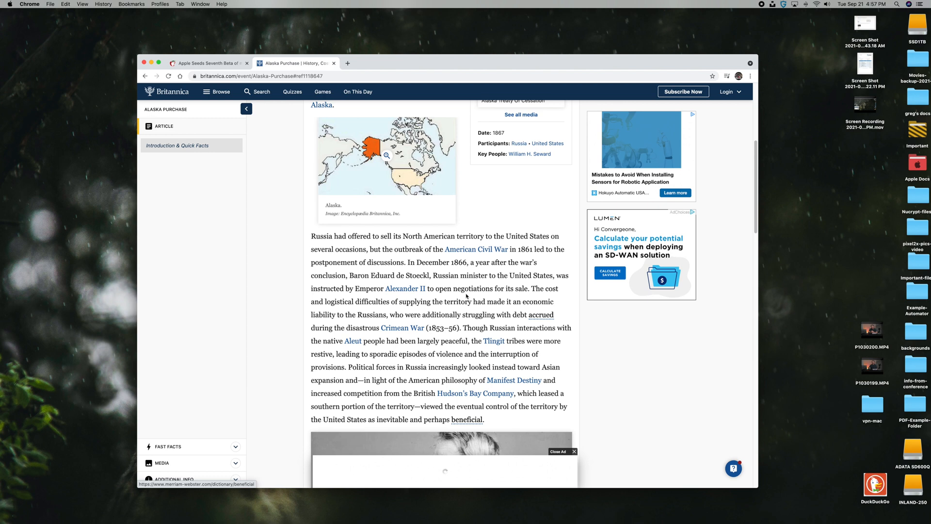
{"action": "scroll", "scroll_direction": "up", "scroll_amount": 3}
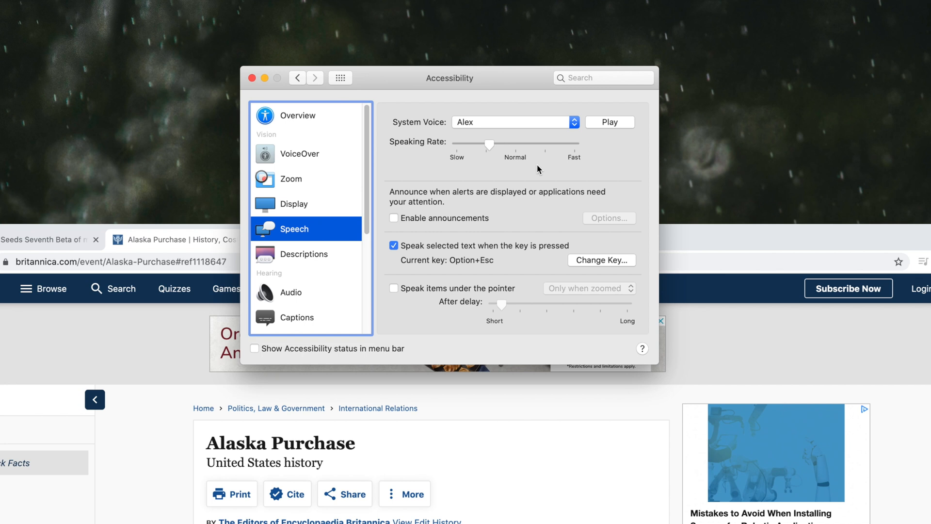
{"action": "mouse_move", "coordinate": [544, 132]}
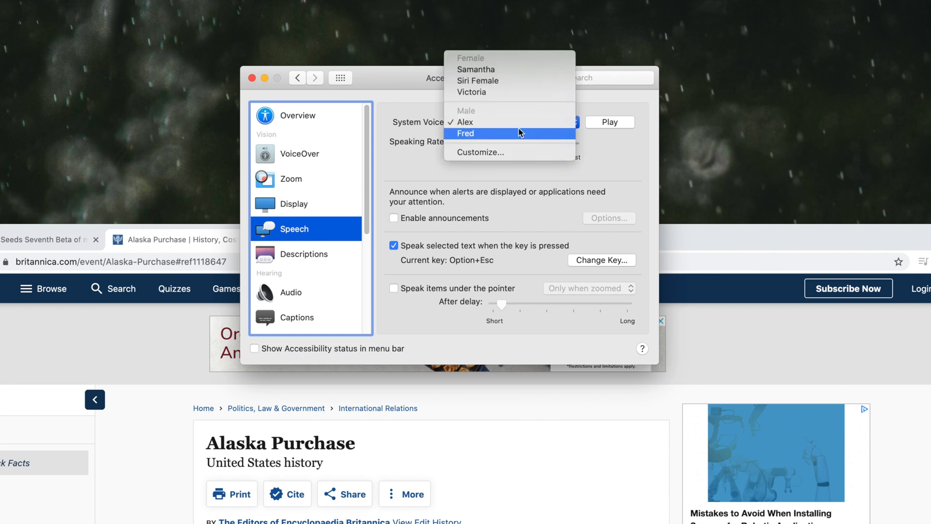
{"action": "mouse_move", "coordinate": [492, 81]}
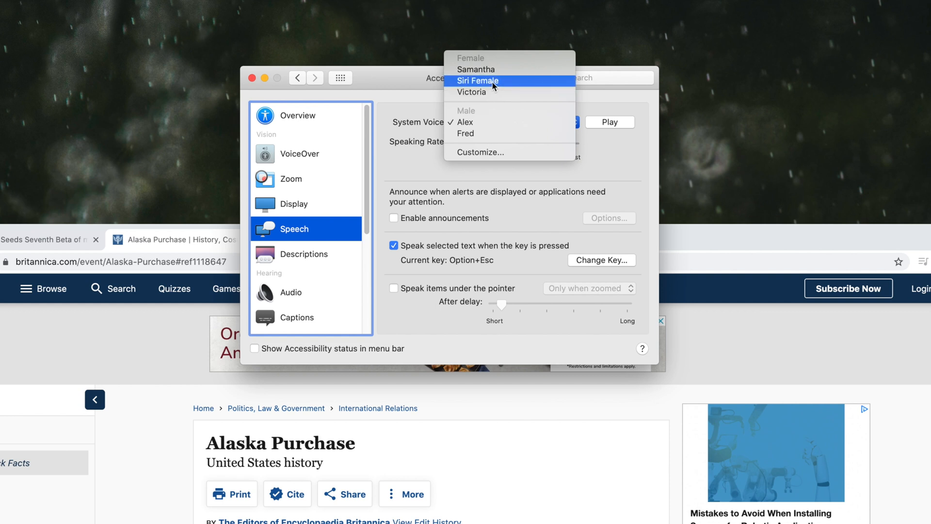
{"action": "mouse_move", "coordinate": [490, 153]}
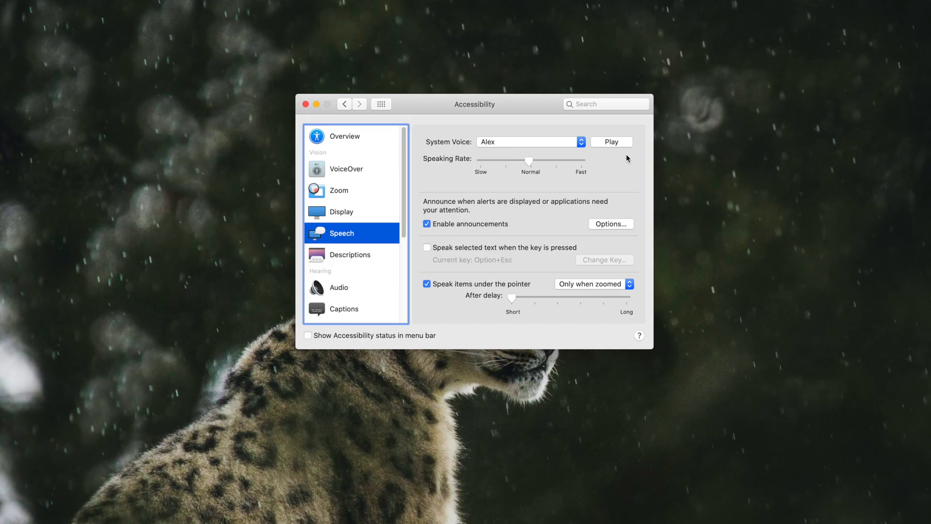
{"action": "mouse_move", "coordinate": [585, 152]}
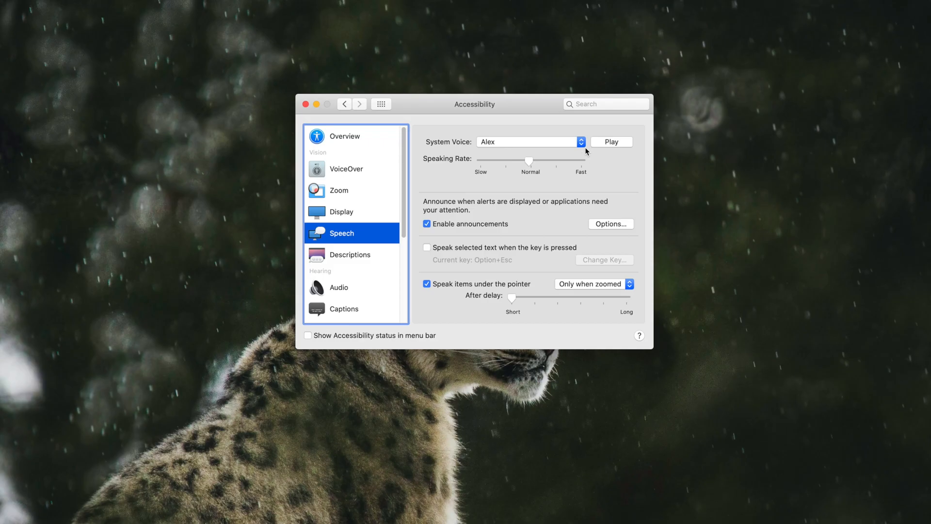
{"action": "mouse_move", "coordinate": [580, 147]}
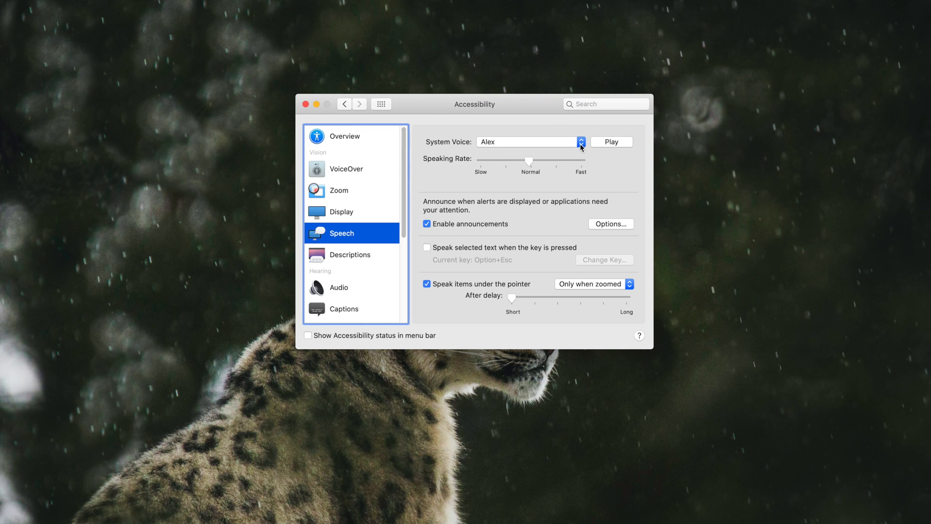
Choose Customize… from System Voice and browse the Select voices list back to English voices.
{"action": "left_click", "coordinate": [580, 141]}
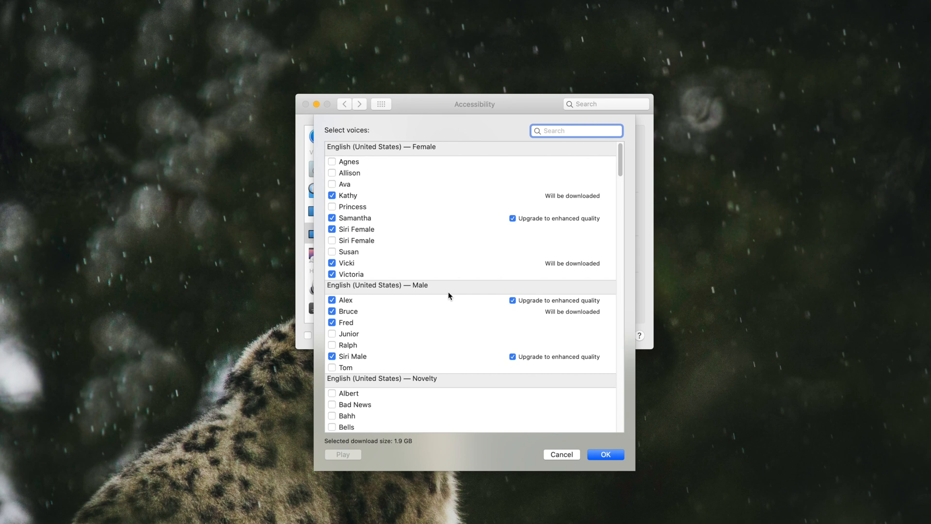
{"action": "scroll", "scroll_direction": "up", "scroll_amount": 3}
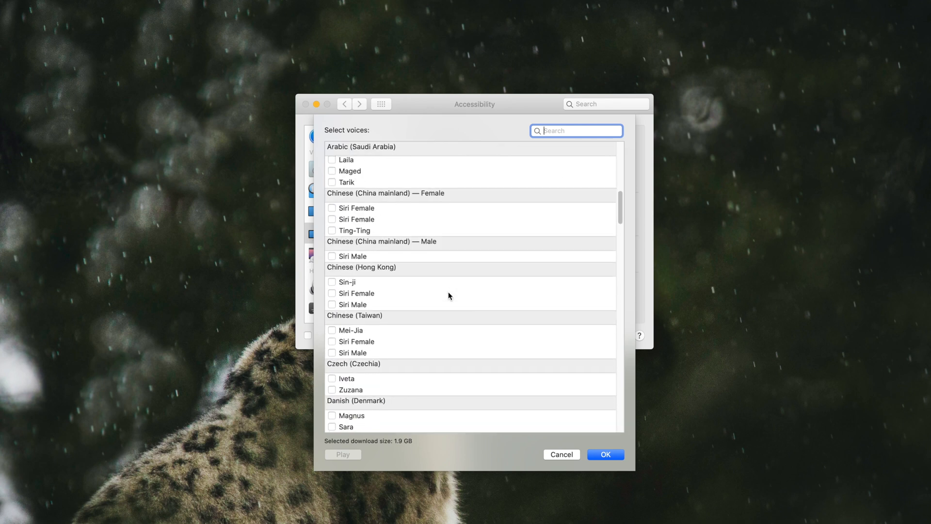
{"action": "scroll", "scroll_direction": "up", "scroll_amount": 3}
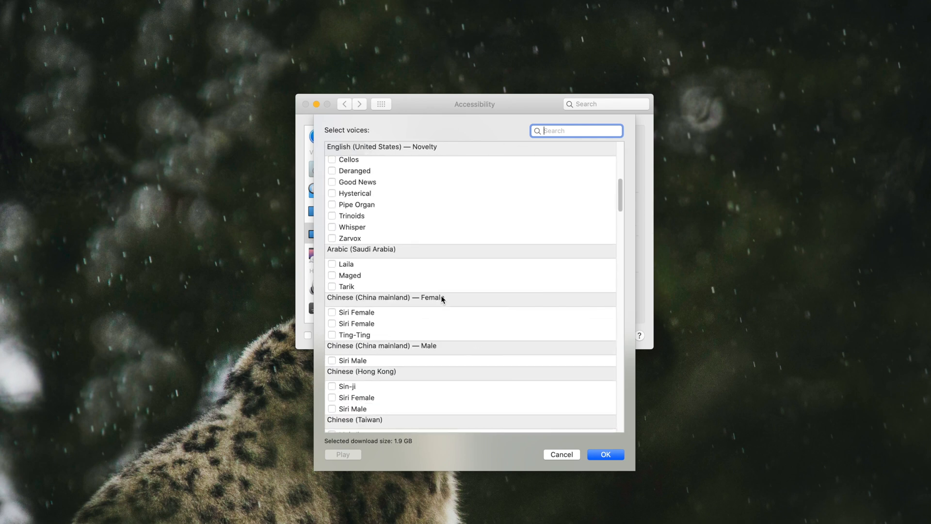
{"action": "scroll", "scroll_direction": "up", "scroll_amount": 3}
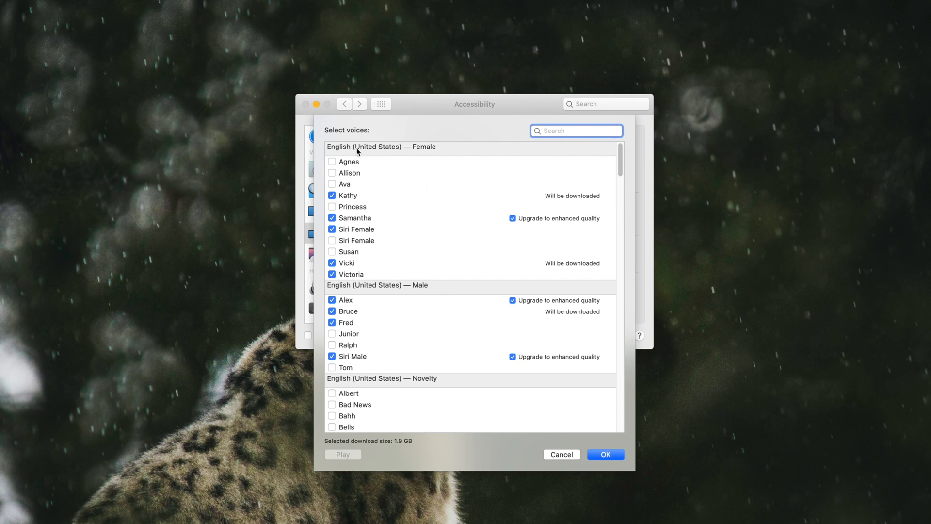
{"action": "scroll", "scroll_direction": "down", "scroll_amount": 3}
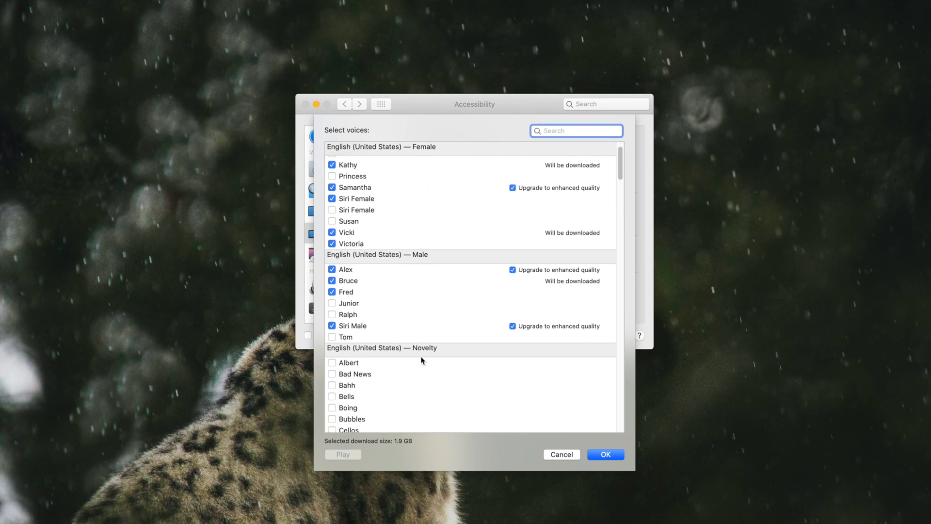
{"action": "mouse_move", "coordinate": [406, 357]}
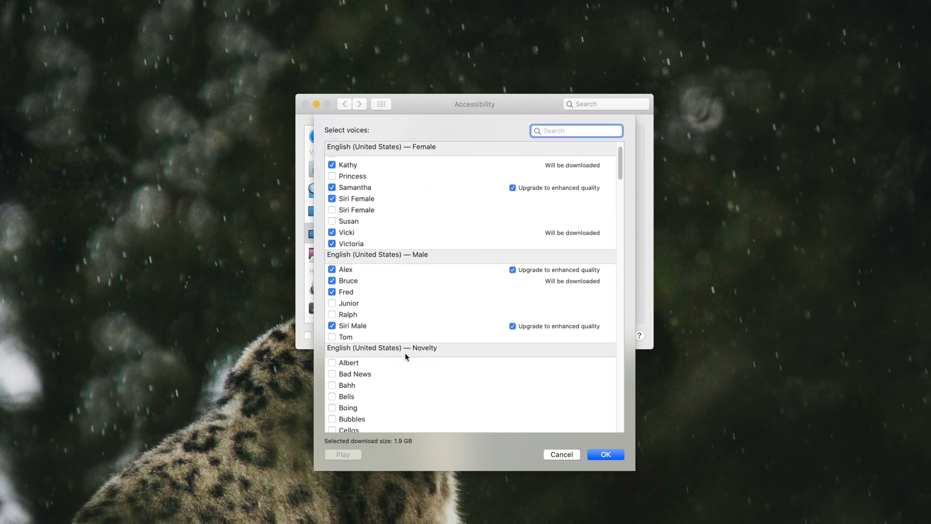
{"action": "scroll", "scroll_direction": "up", "scroll_amount": 3}
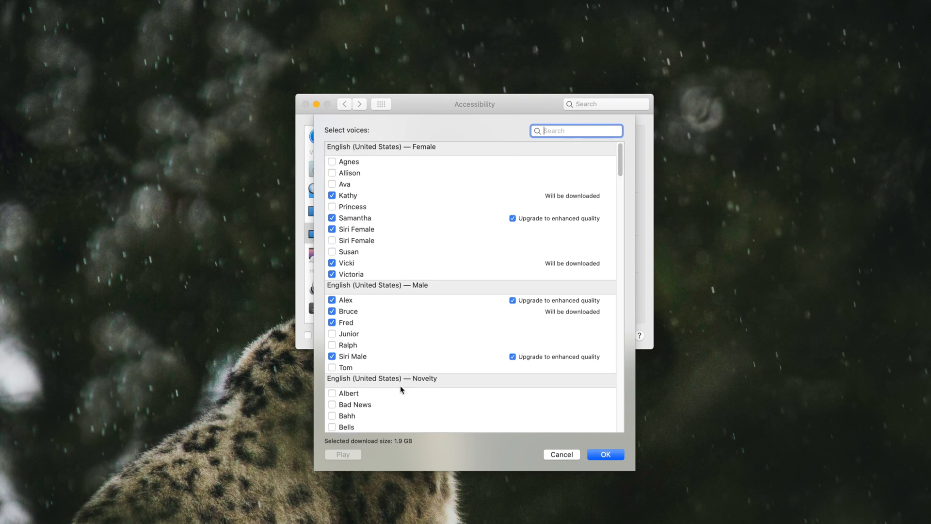
{"action": "mouse_move", "coordinate": [403, 410]}
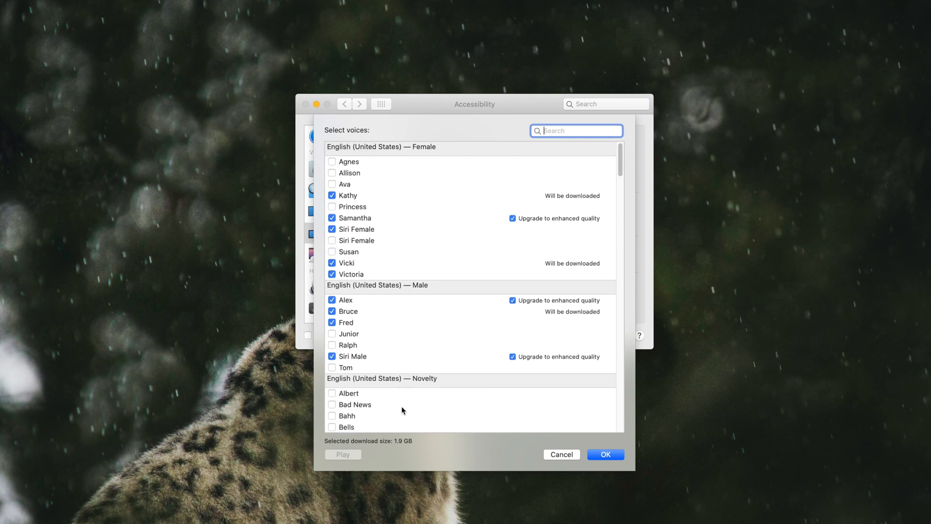
{"action": "mouse_move", "coordinate": [465, 226]}
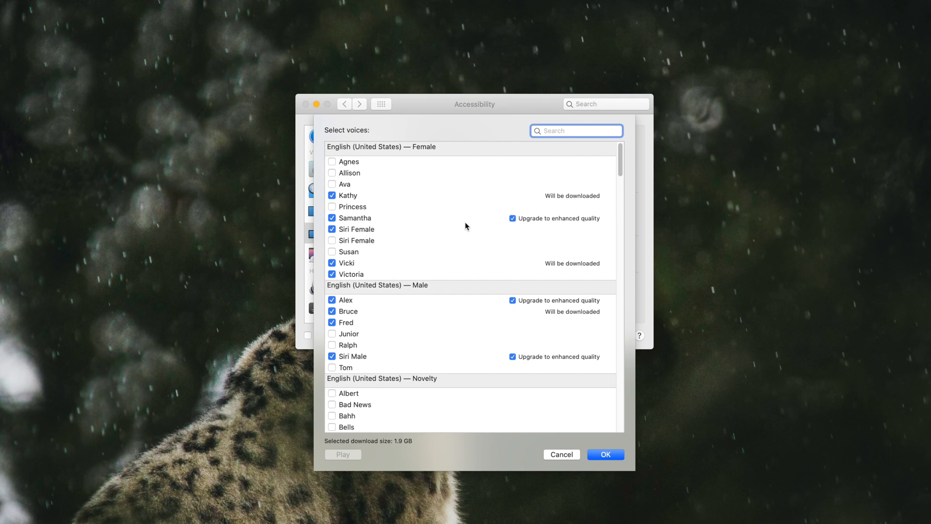
{"action": "mouse_move", "coordinate": [483, 279]}
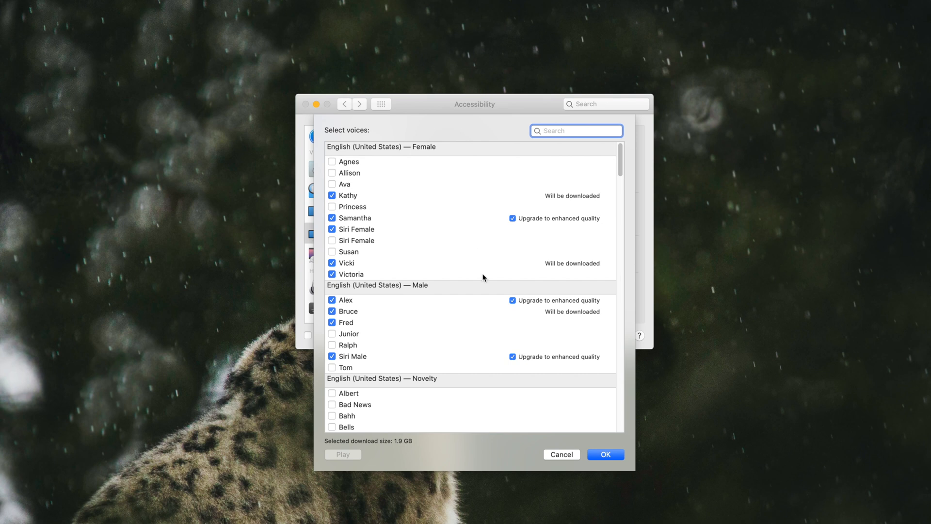